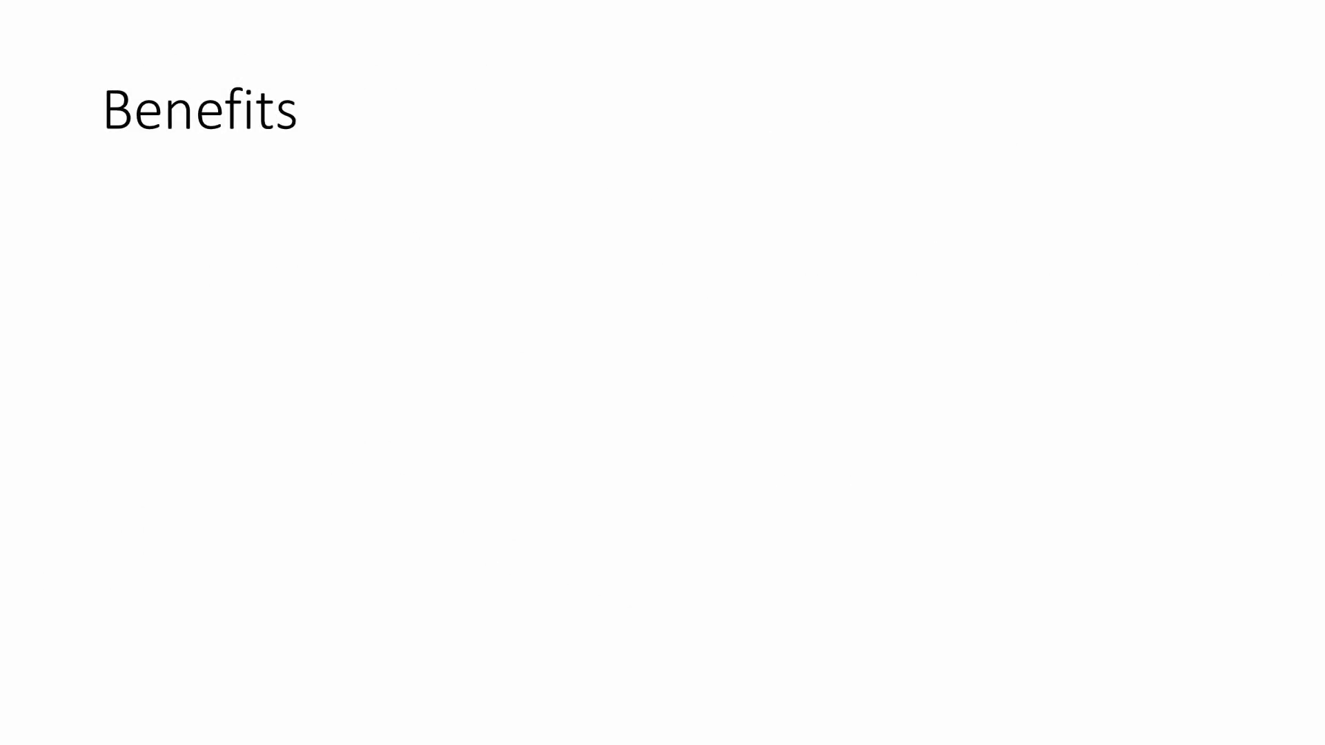
pyautogui.write('Users can remember friendly domain names rather than IP addresses')
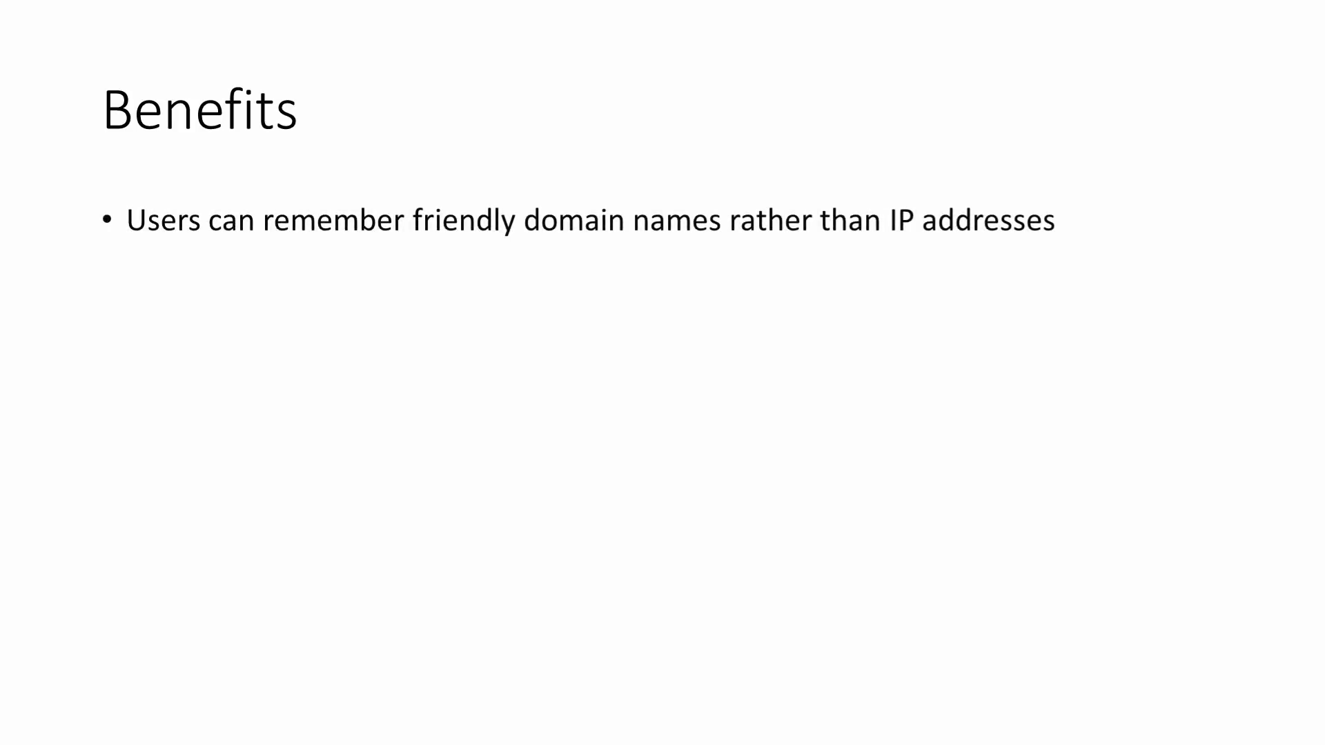
pyautogui.write('Domain name remains the same even if the IP address changes')
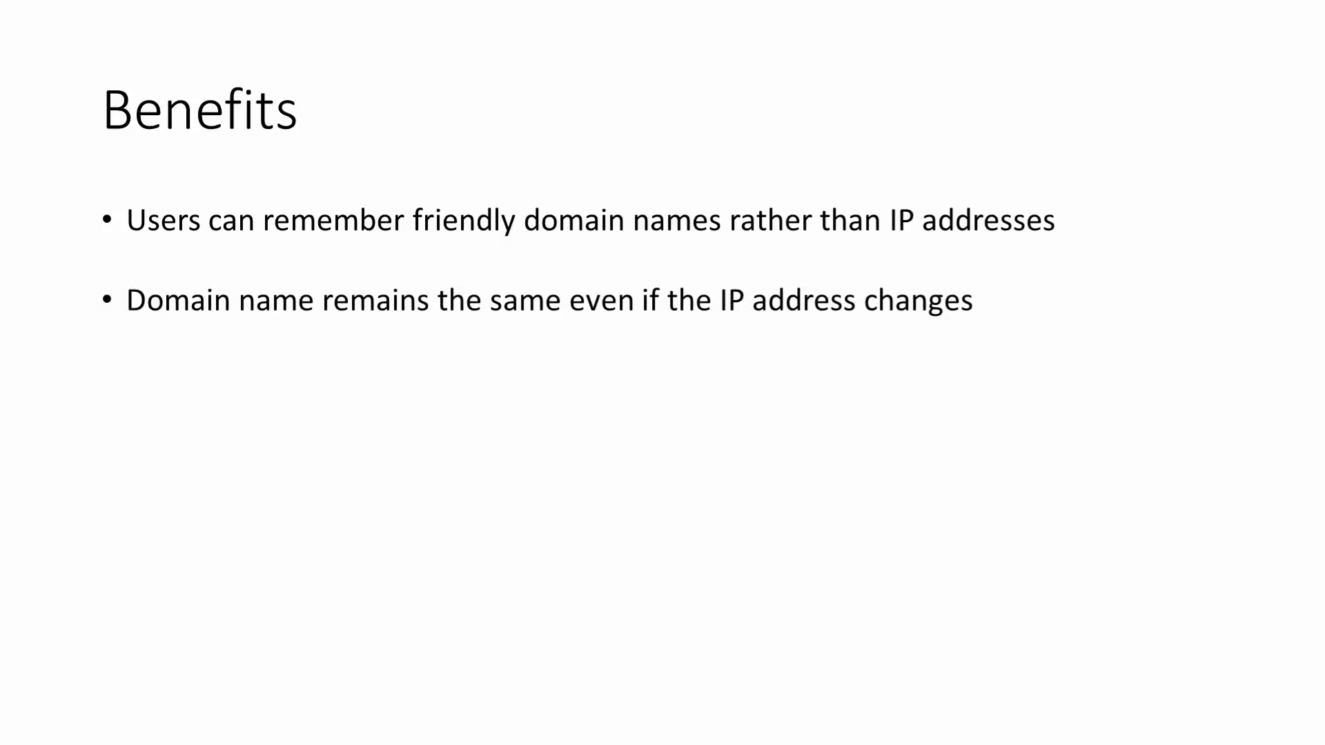